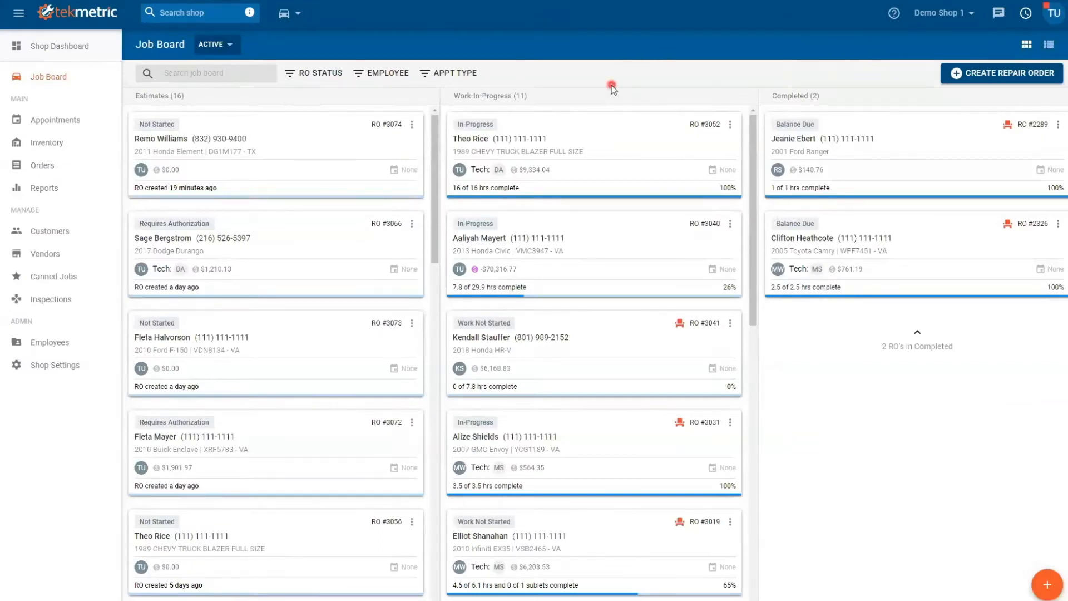
{"action": "mouse_move", "coordinate": [459, 107]}
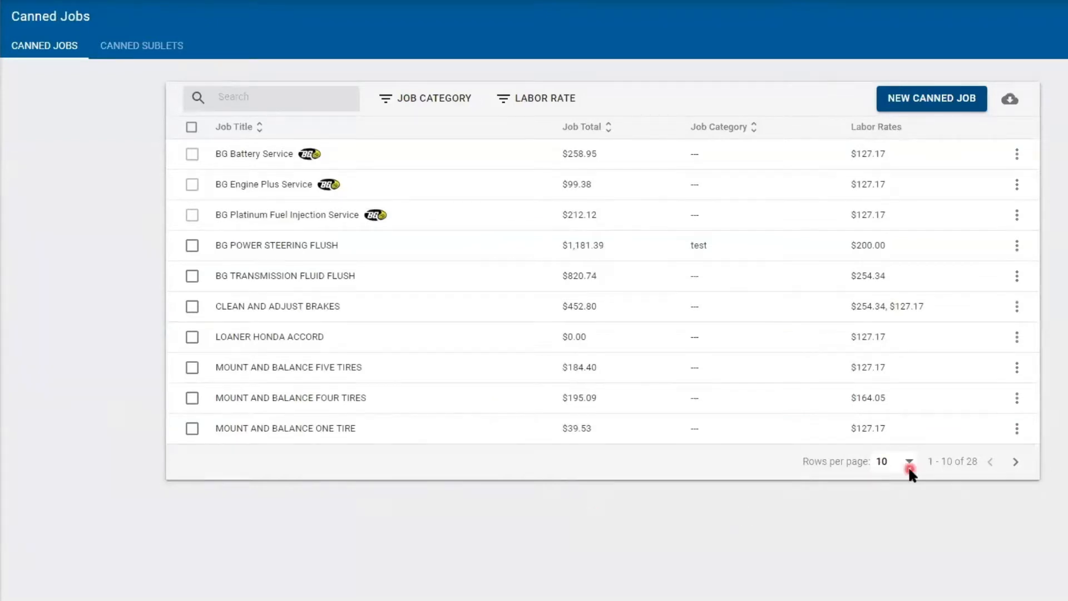
Start a new canned job titled 'Mount and Balance 1 Tire'
{"action": "left_click", "coordinate": [893, 461]}
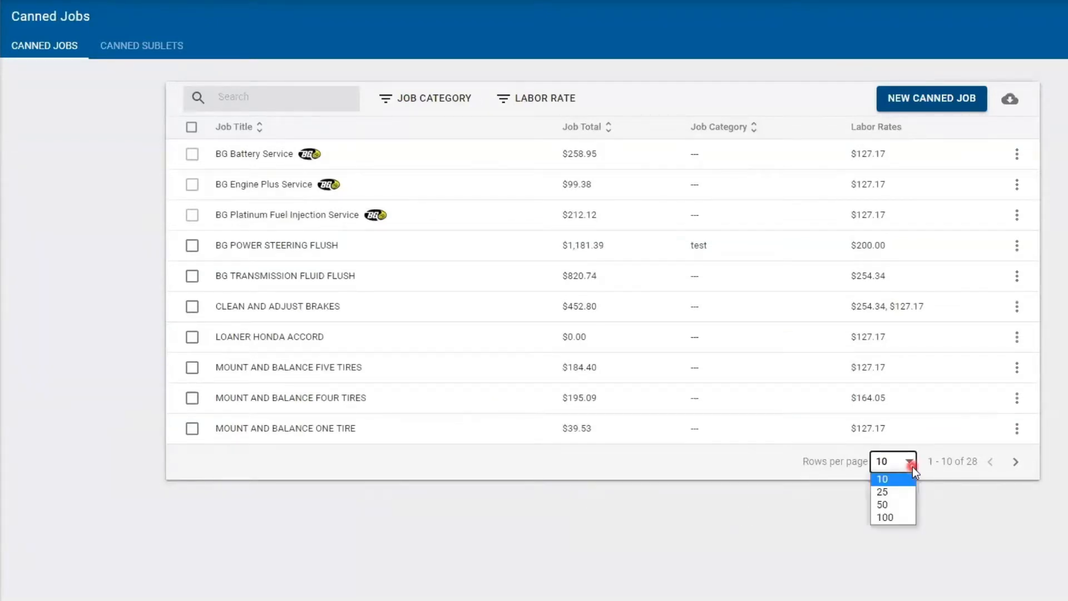
{"action": "mouse_move", "coordinate": [810, 474]}
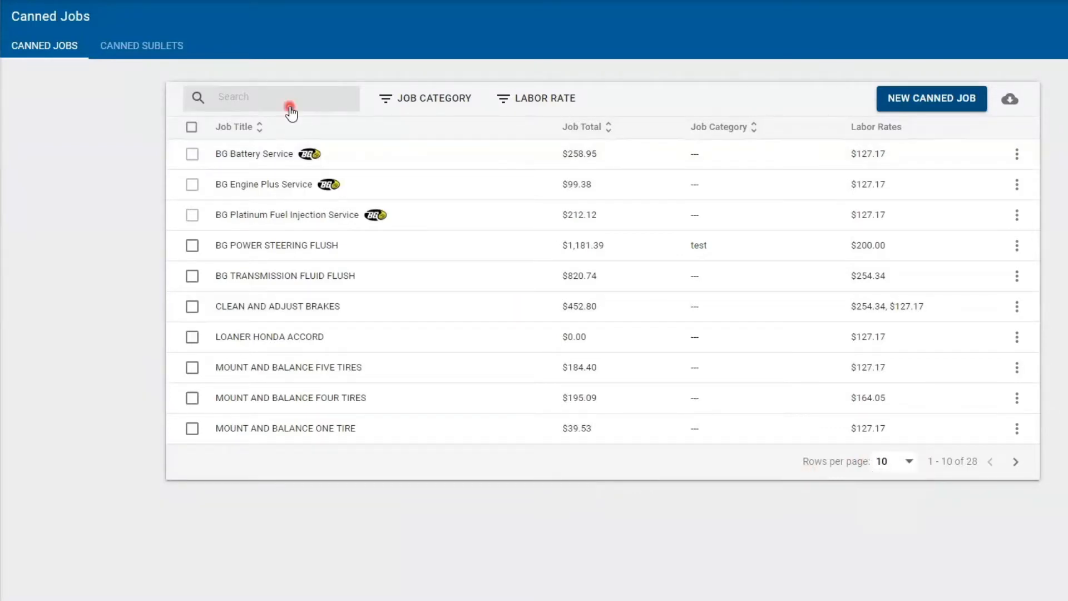
{"action": "mouse_move", "coordinate": [416, 121]}
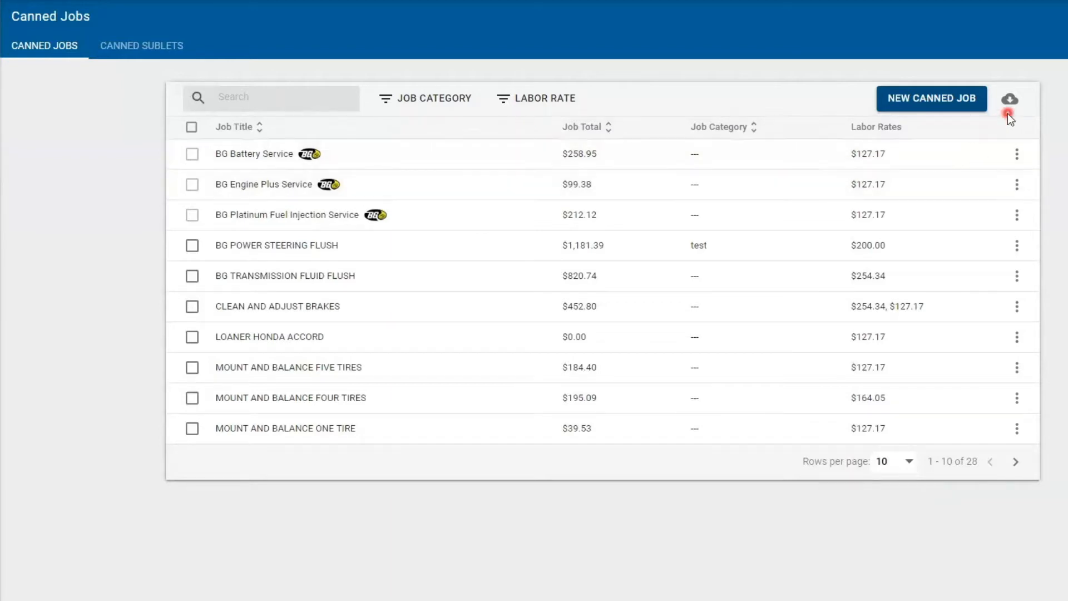
{"action": "mouse_move", "coordinate": [1002, 120]}
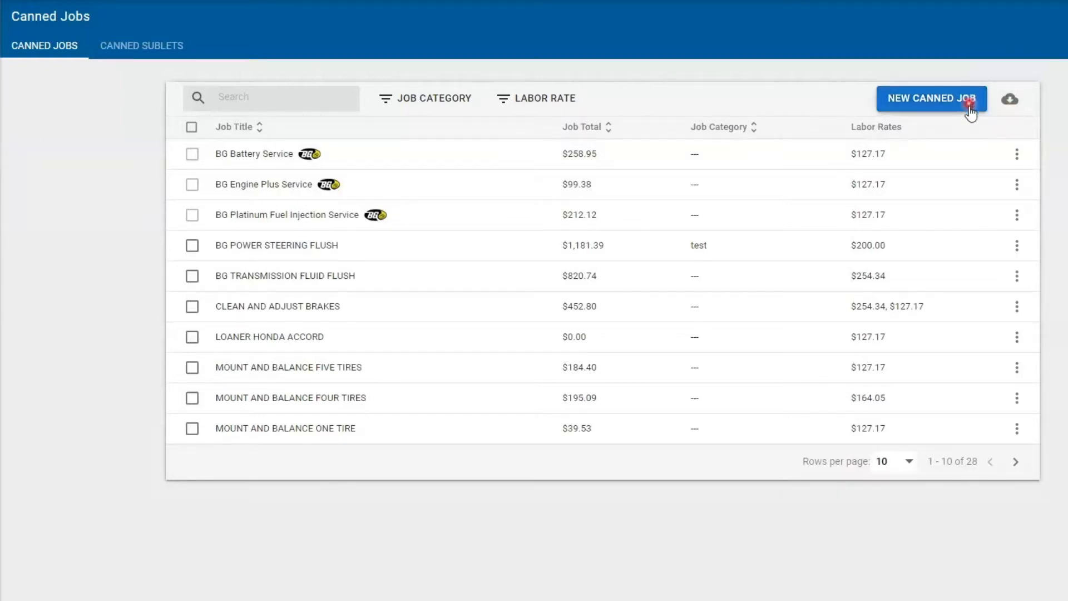
{"action": "left_click", "coordinate": [931, 98]}
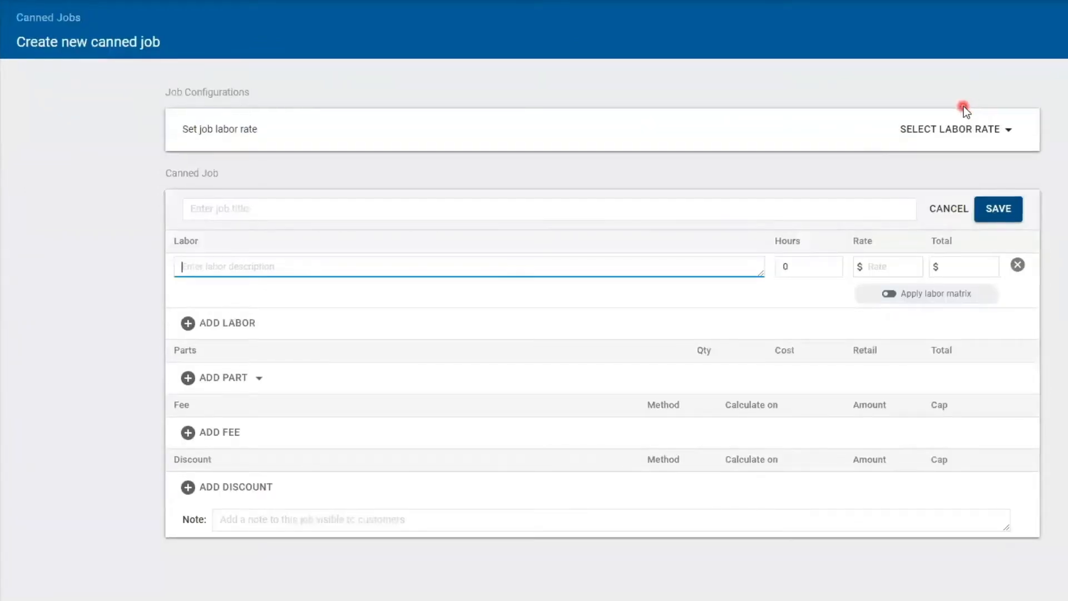
{"action": "scroll", "scroll_direction": "down", "scroll_amount": 3}
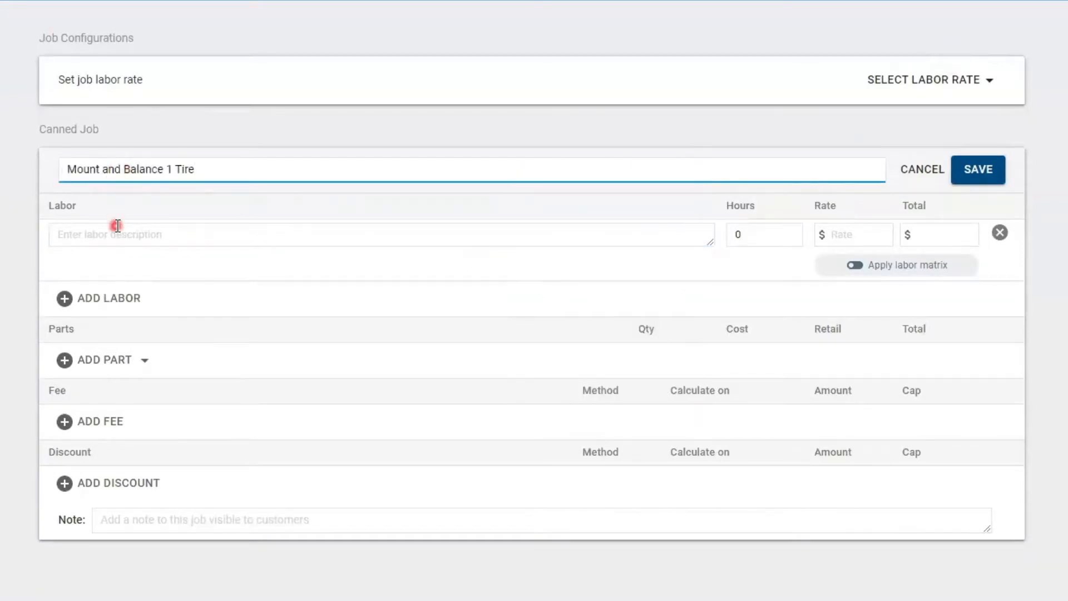
{"action": "type", "text": "Mount and Balance 1 Tire"}
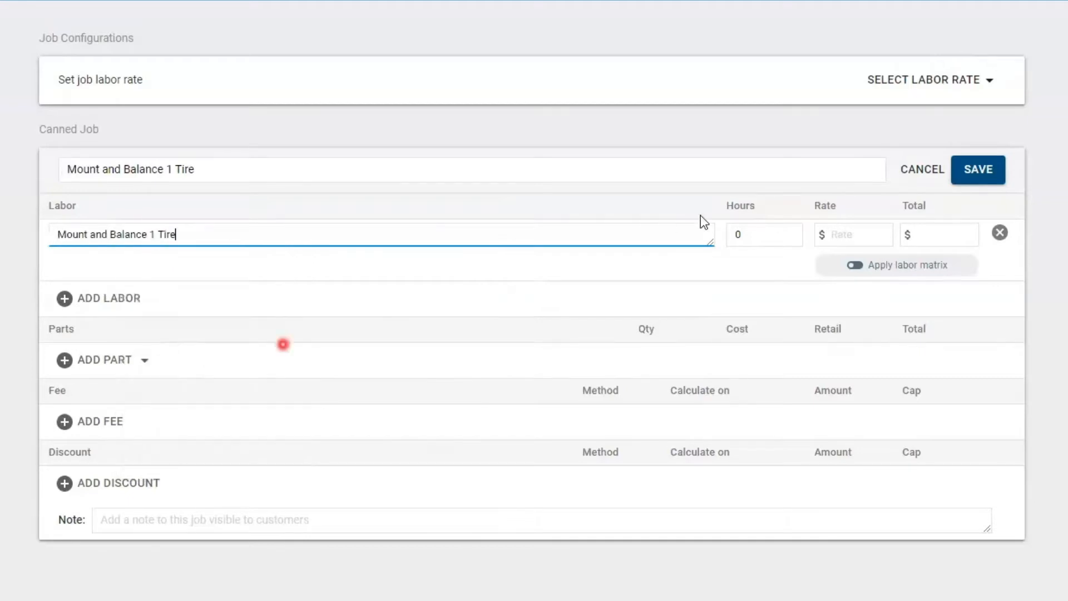
{"action": "left_click", "coordinate": [764, 234]}
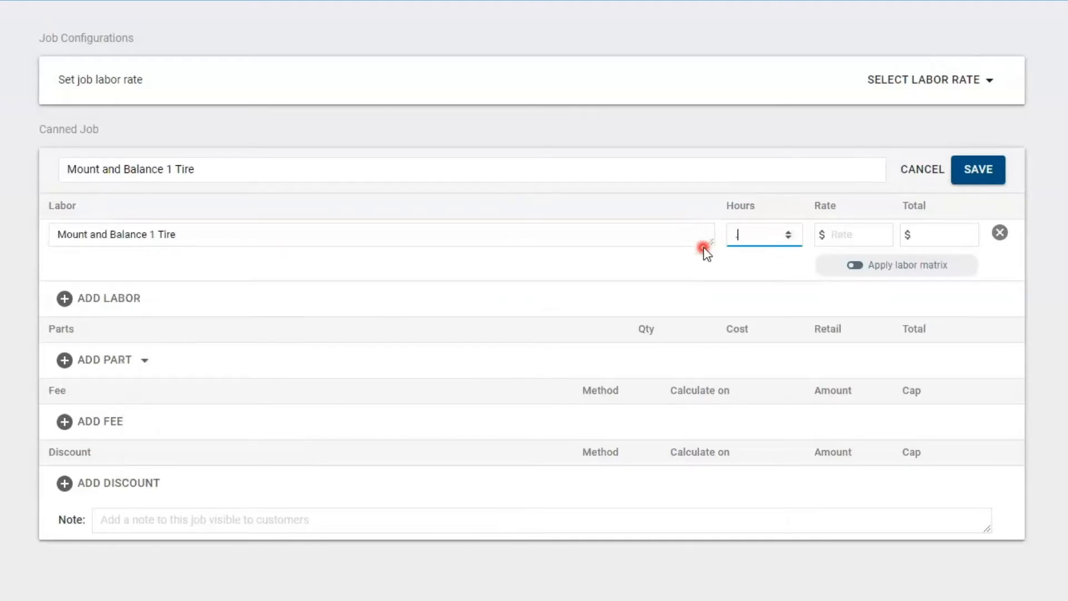
Enter 0.25 hours, $25 total, $100 rate and note 'note for the customer to see', then save
{"action": "type", "text": ".25"}
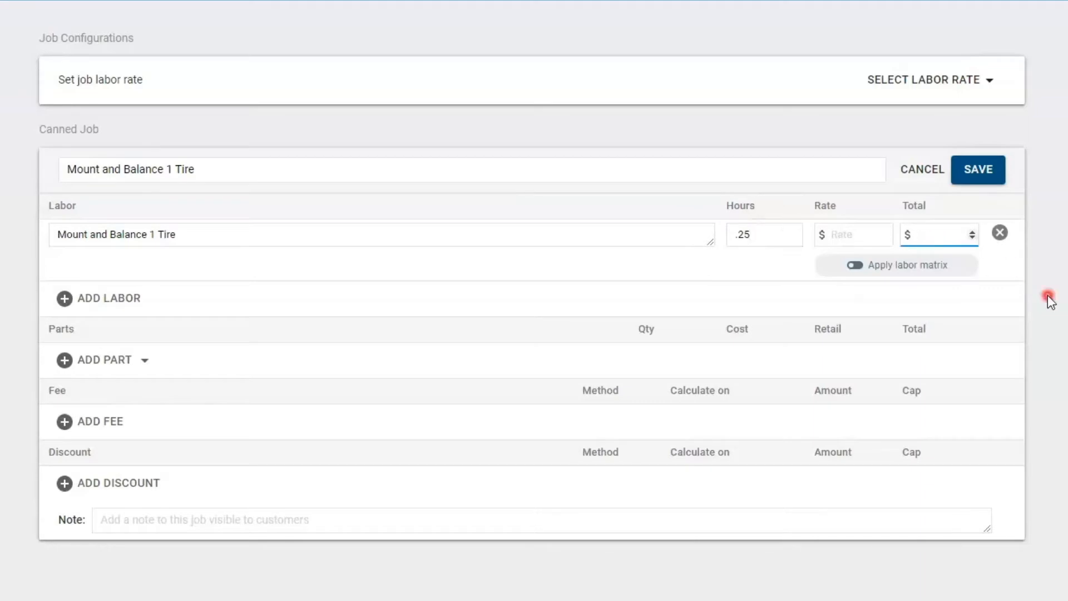
{"action": "type", "text": "25"}
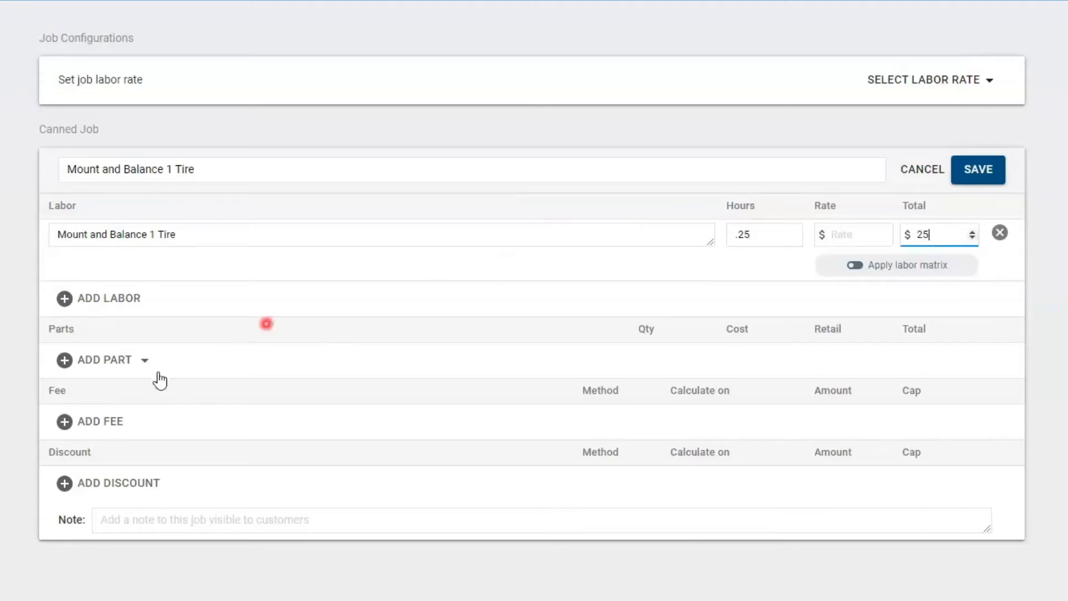
{"action": "type", "text": "100"}
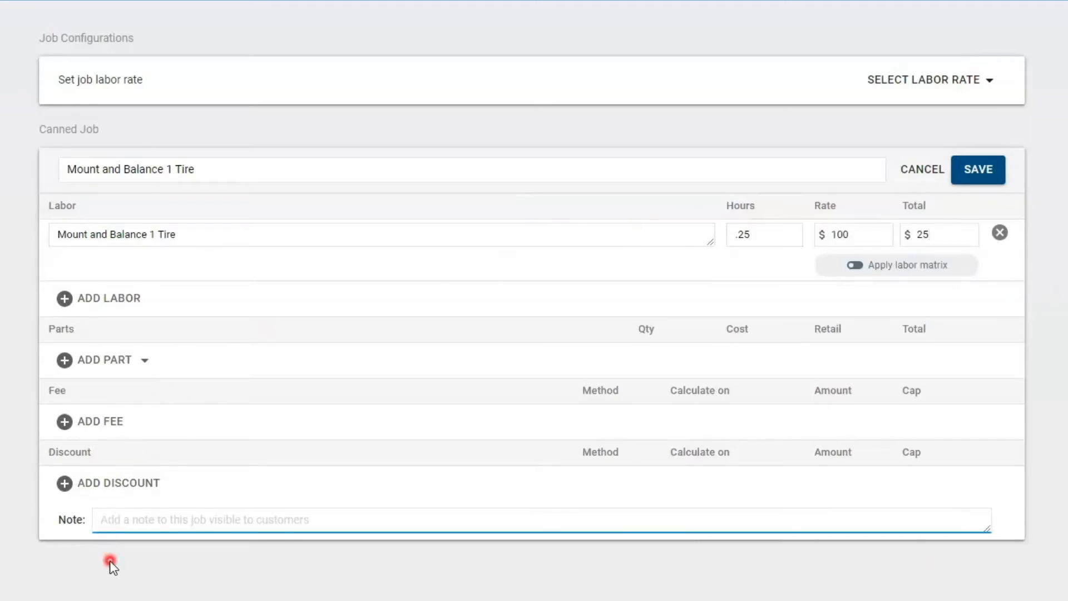
{"action": "type", "text": "note"}
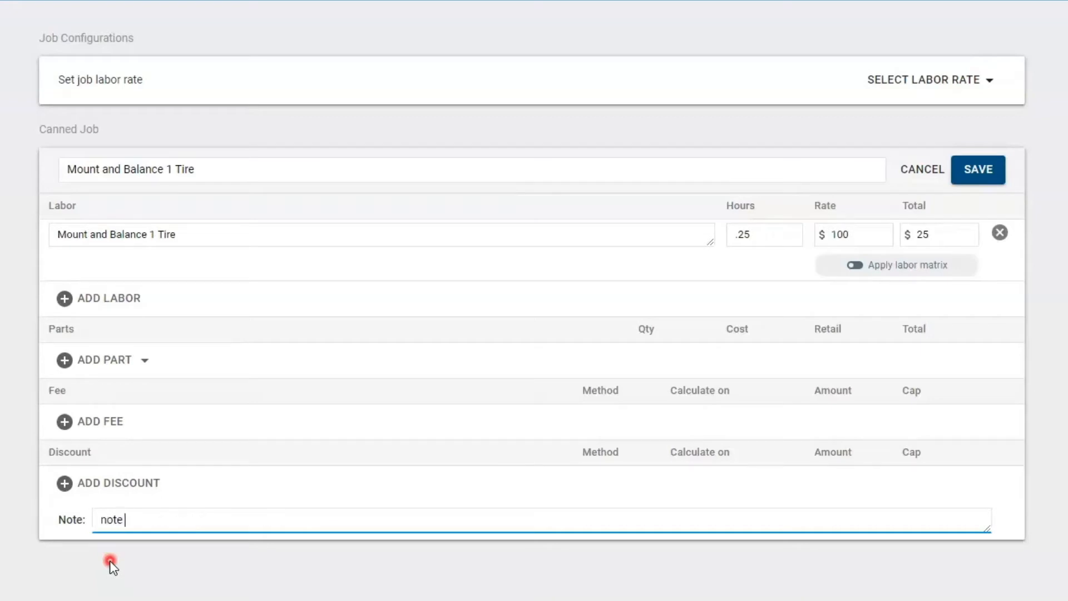
{"action": "type", "text": "for the"}
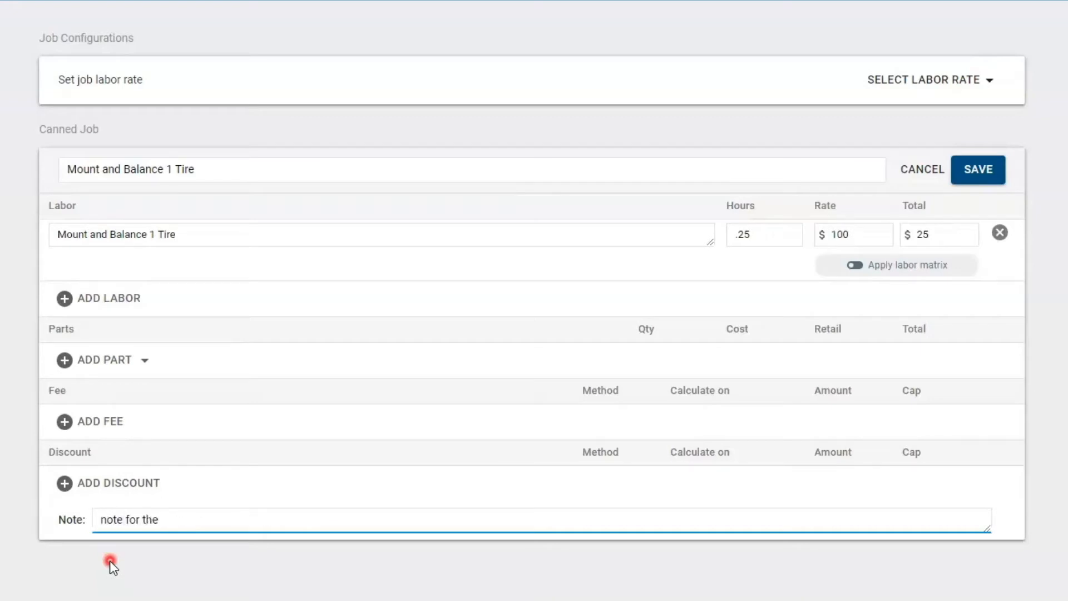
{"action": "type", "text": "customer"}
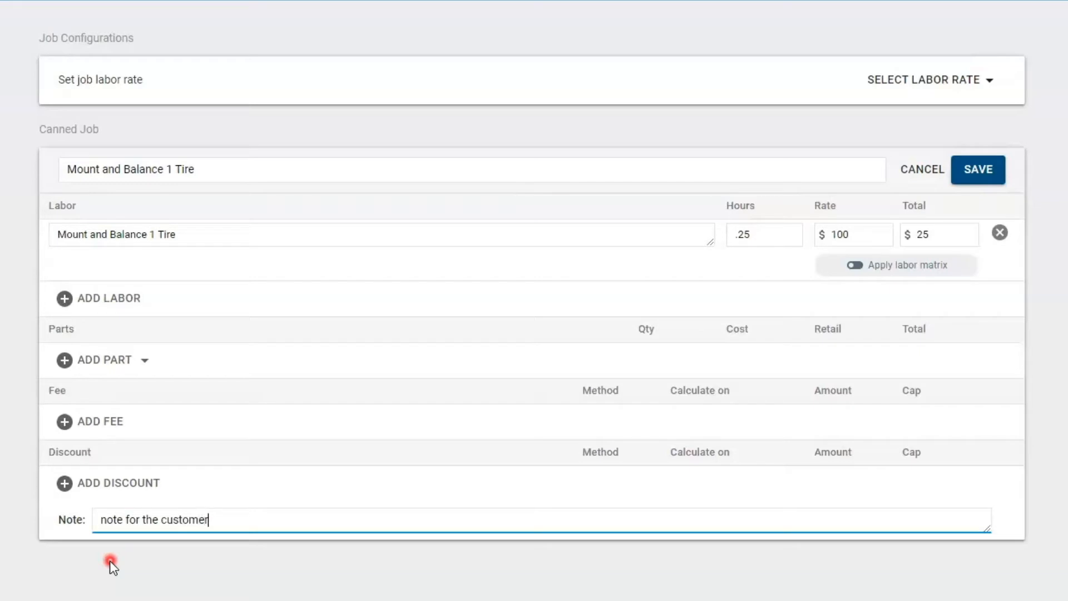
{"action": "type", "text": "to see"}
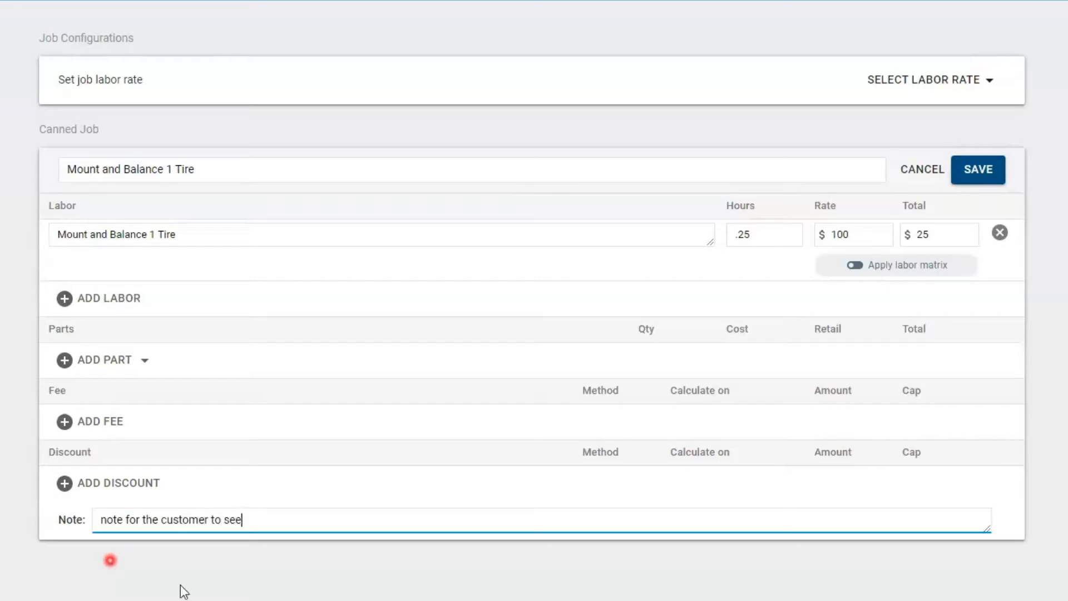
{"action": "left_click", "coordinate": [977, 170]}
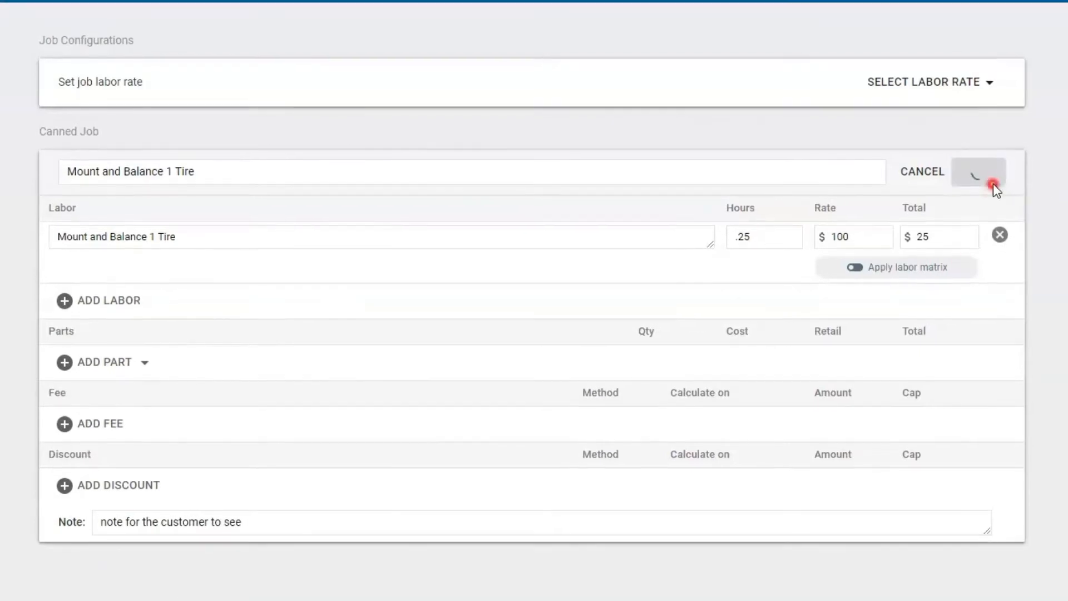
{"action": "left_click", "coordinate": [977, 172]}
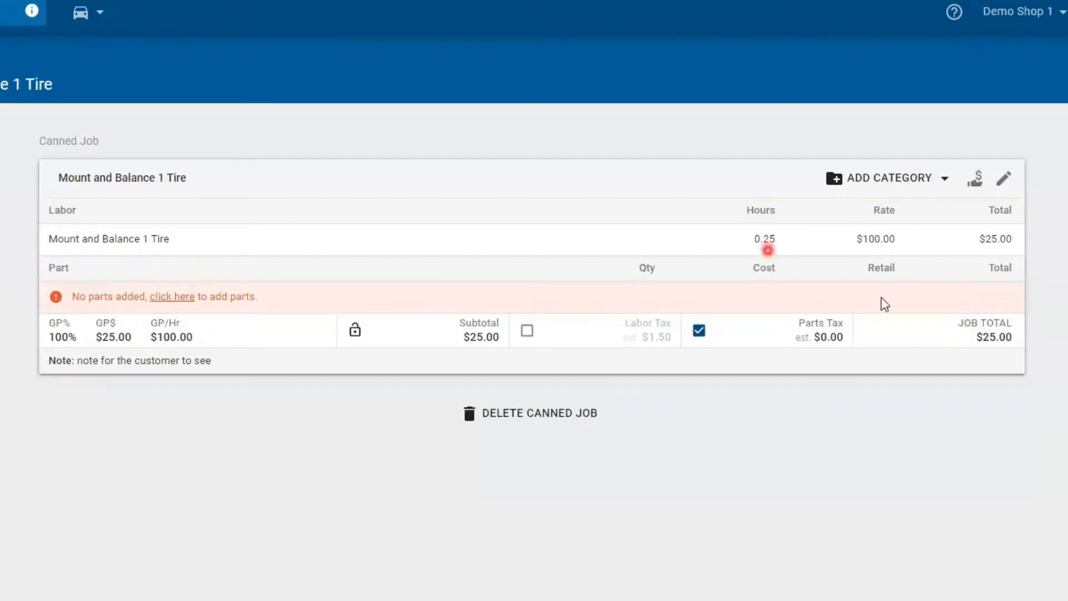
{"action": "mouse_move", "coordinate": [984, 360]}
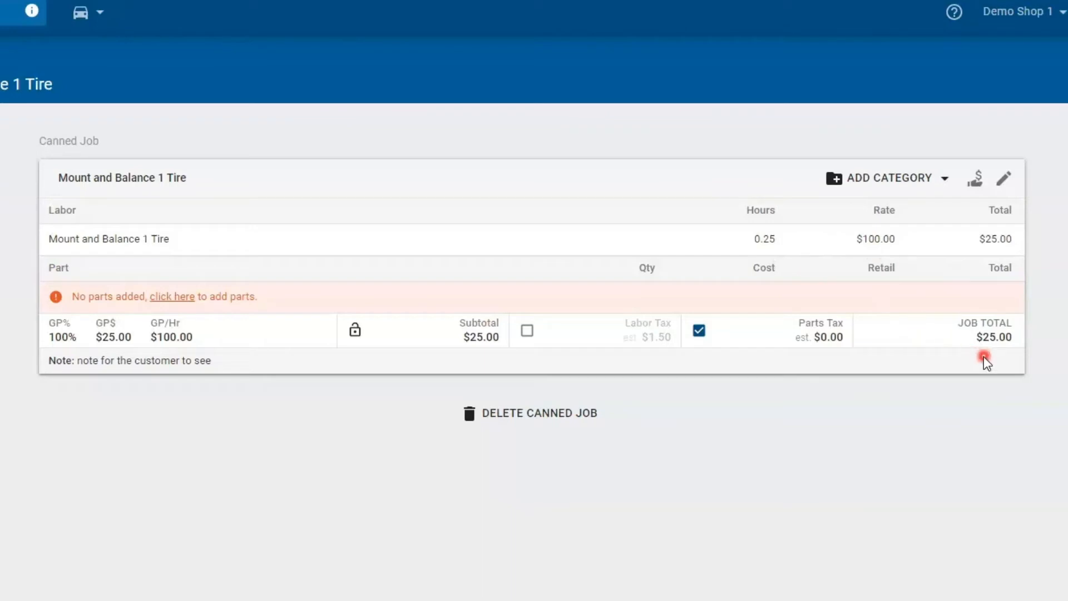
{"action": "mouse_move", "coordinate": [599, 428]}
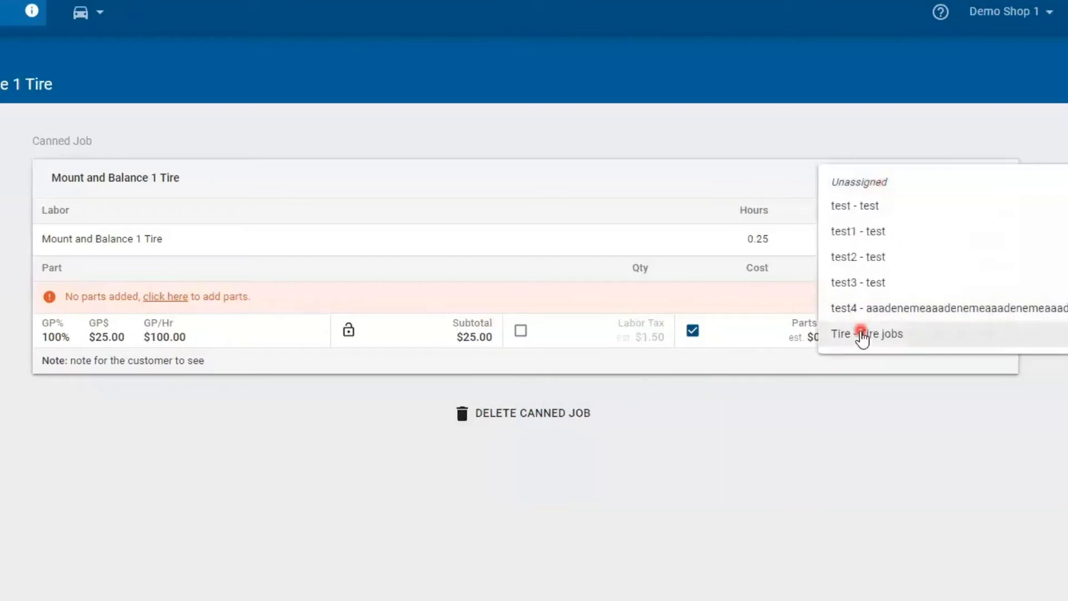
Assign the canned job to the 'Tire - Tire jobs' category
{"action": "left_click", "coordinate": [865, 334]}
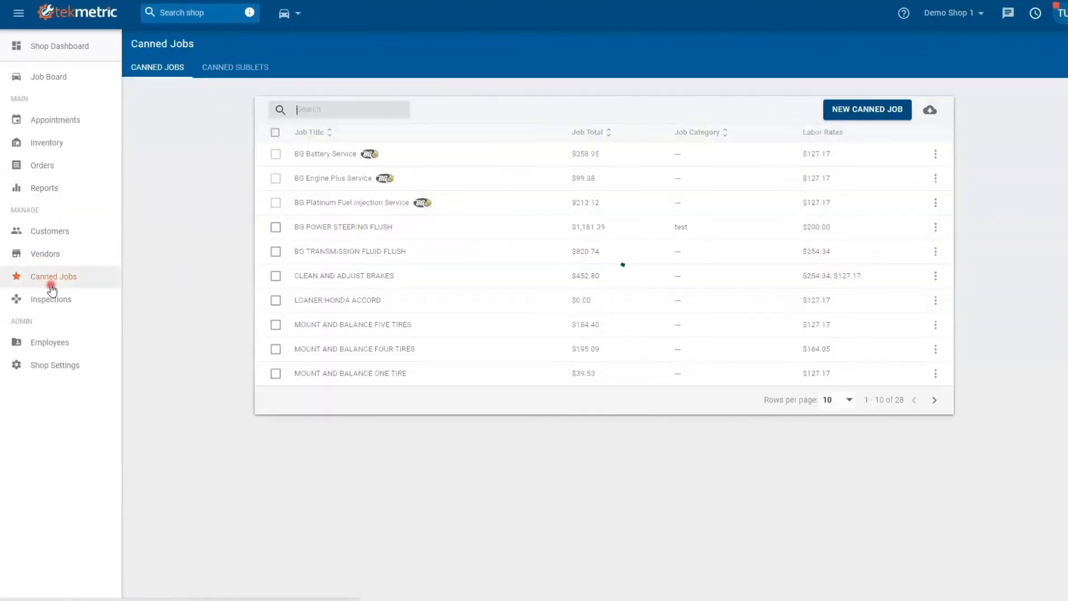
Duplicate the Mount and Balance 1 Tire job and open 'Mount and Balance 1 Tire Copy'
{"action": "type", "text": "1"}
{"action": "type", "text": "tire"}
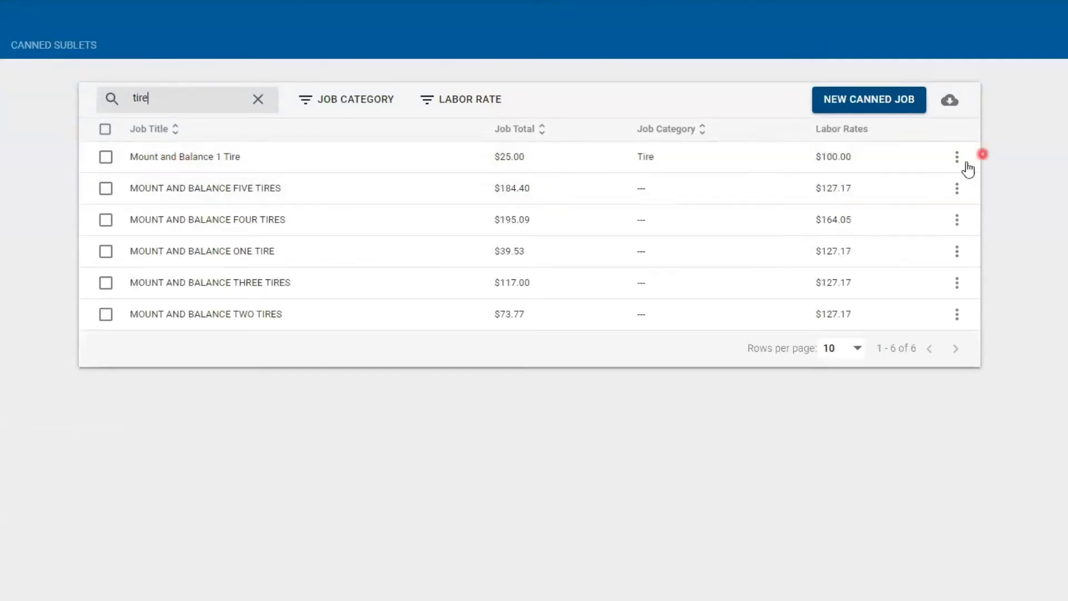
{"action": "left_click", "coordinate": [956, 157]}
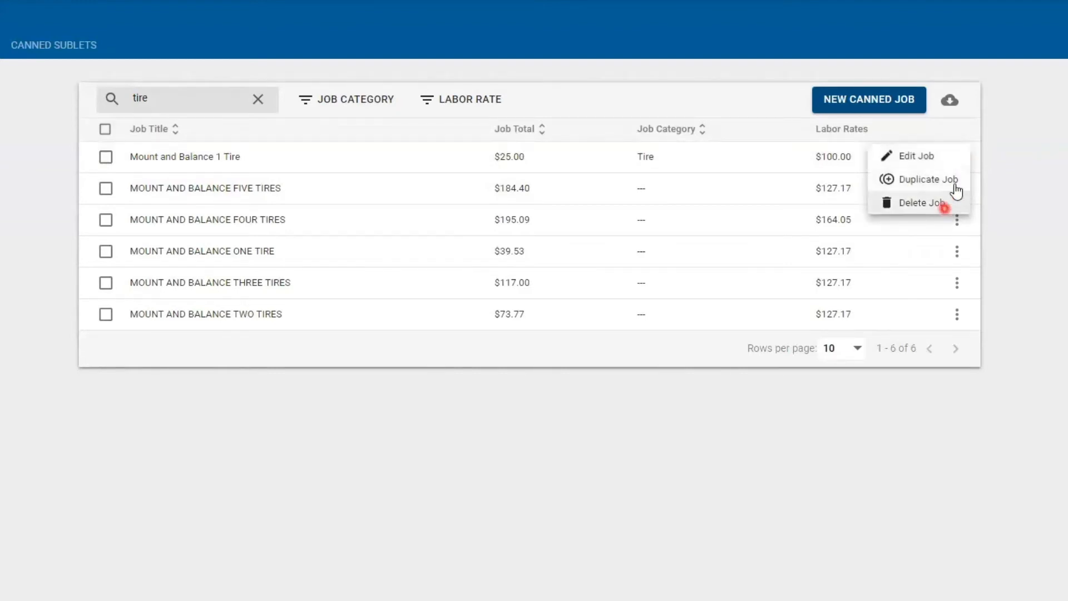
{"action": "left_click", "coordinate": [925, 179]}
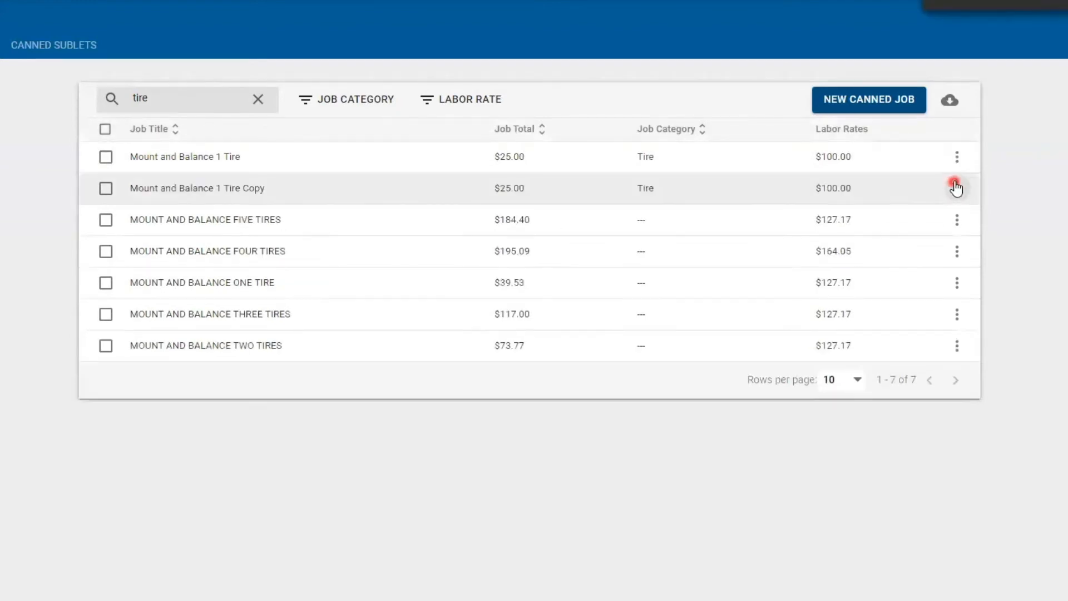
{"action": "mouse_move", "coordinate": [288, 198]}
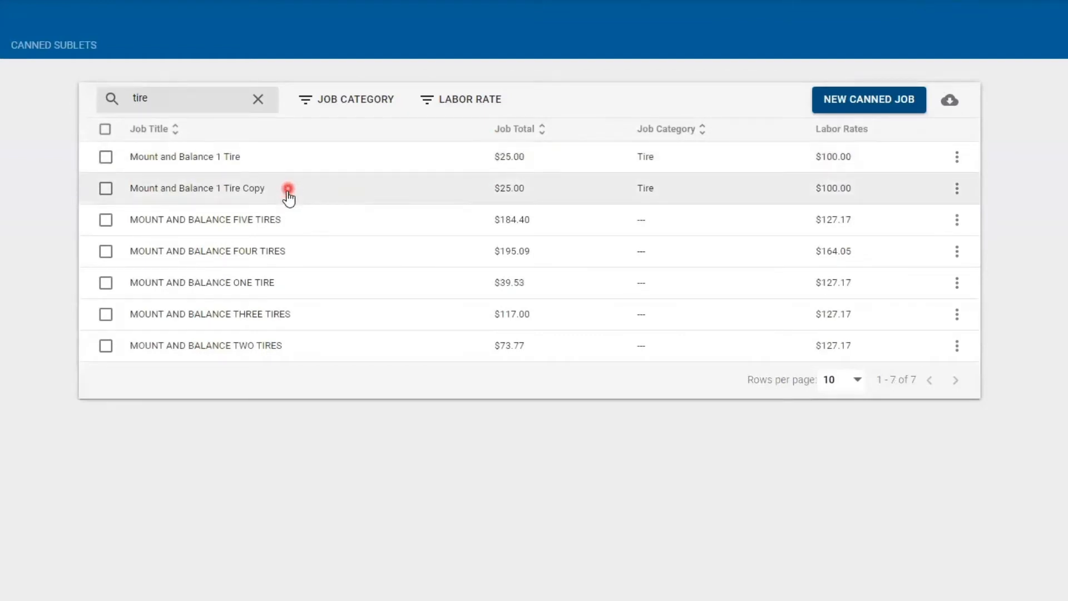
{"action": "left_click", "coordinate": [197, 188]}
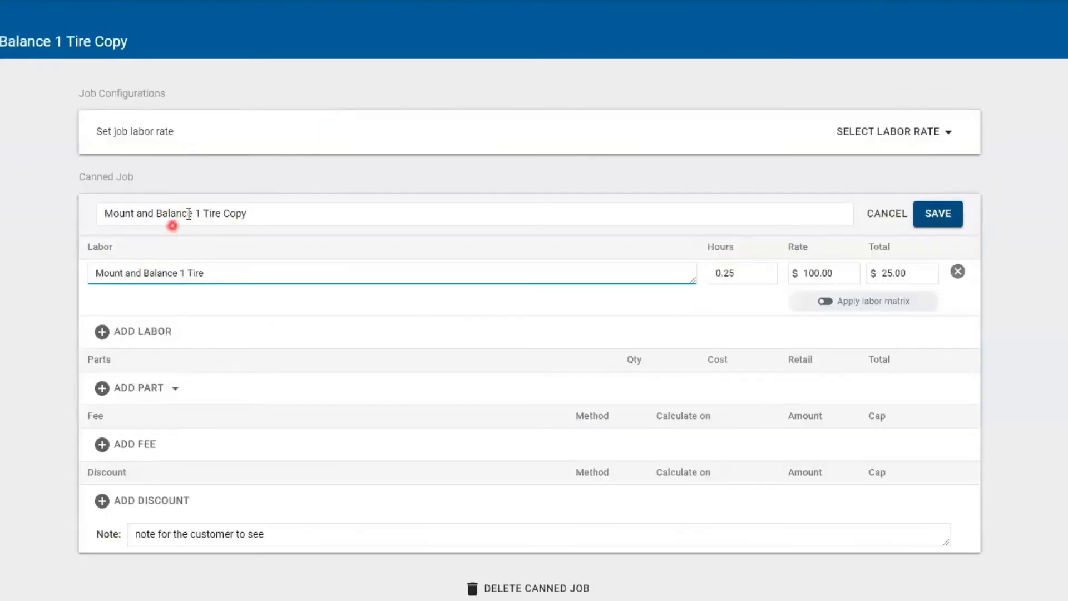
Rename the copy to '2 Tire', set labor hours to 0.50, and save
{"action": "key", "text": "Backspace"}
{"action": "type", "text": "2"}
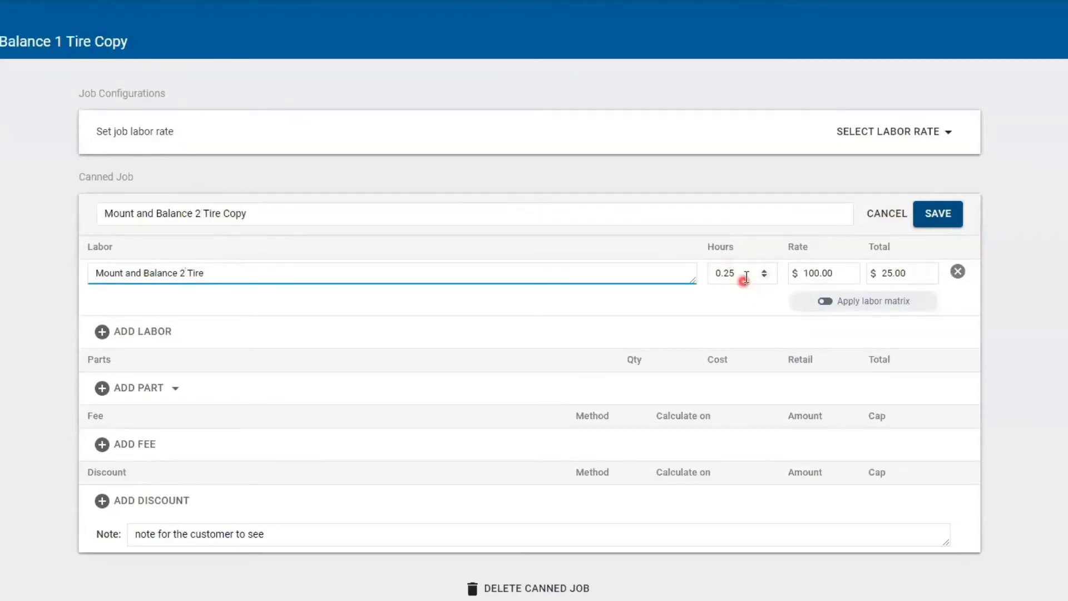
{"action": "left_click", "coordinate": [735, 273]}
{"action": "type", "text": ".5"}
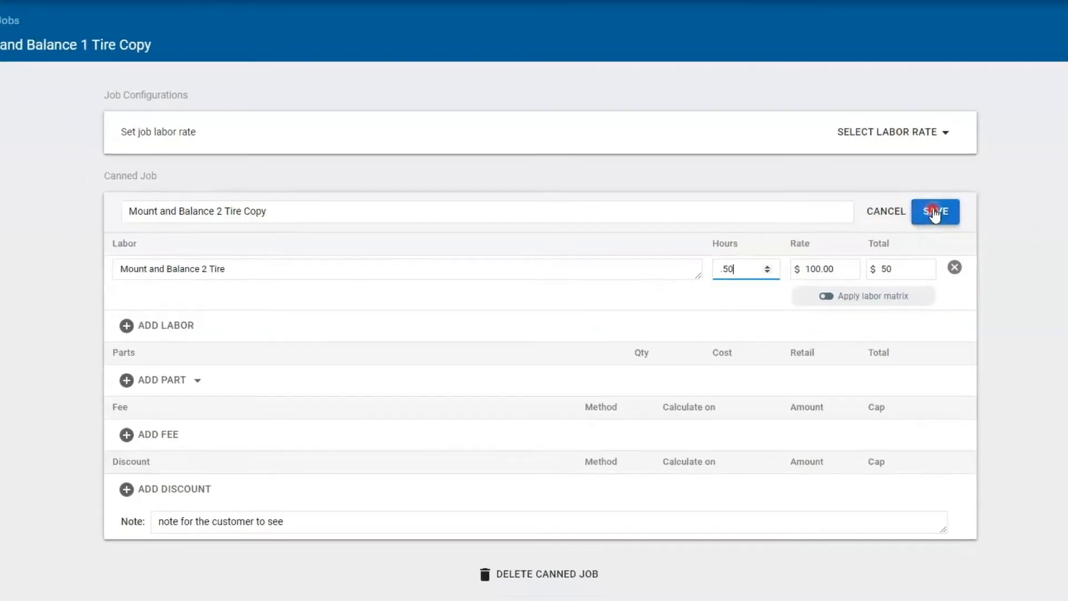
{"action": "left_click", "coordinate": [934, 212]}
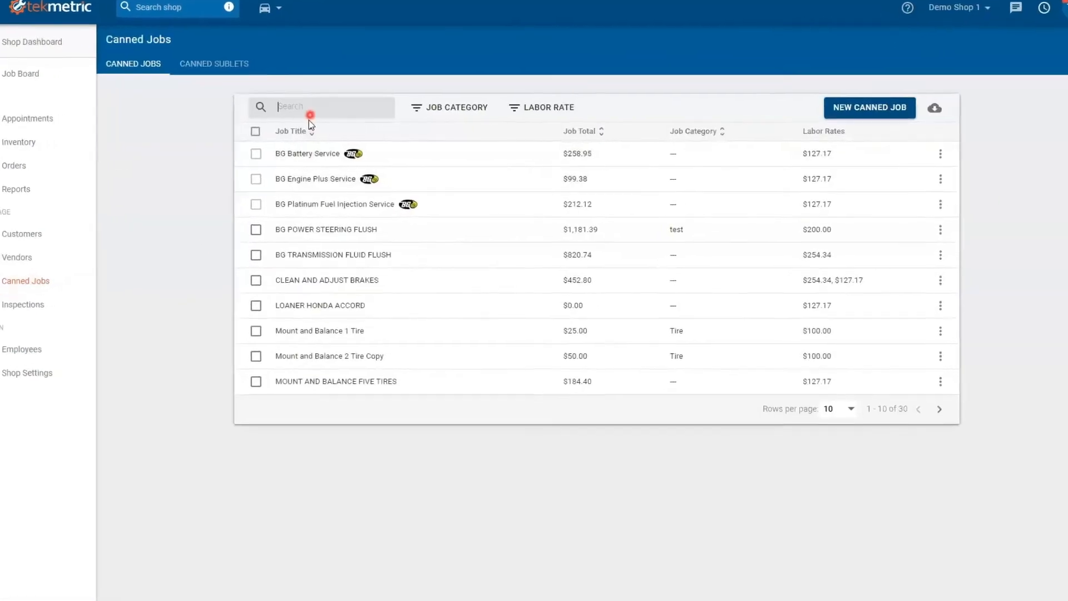
Filter canned jobs by 'tire', then go to repair order #3074
{"action": "type", "text": "tire"}
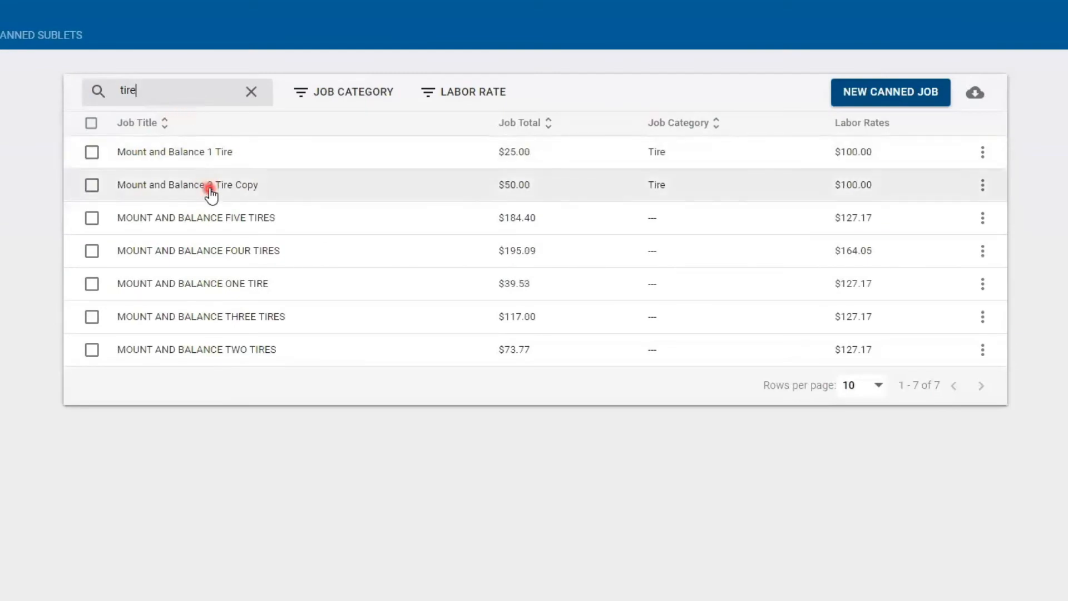
{"action": "left_click", "coordinate": [47, 76]}
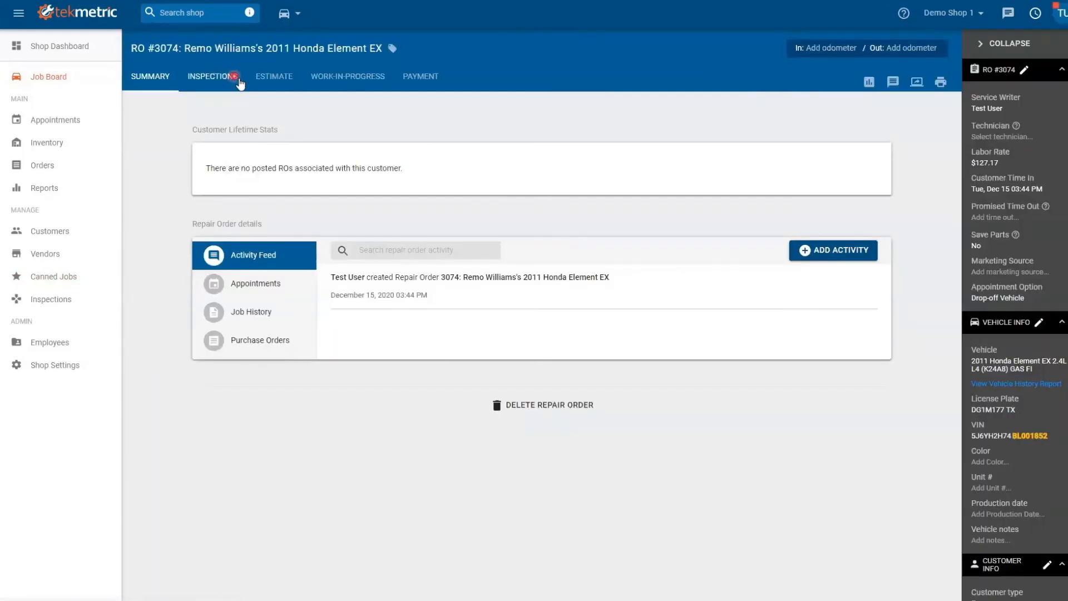
Add a new blank job to the estimate of repair order #3074
{"action": "left_click", "coordinate": [273, 76]}
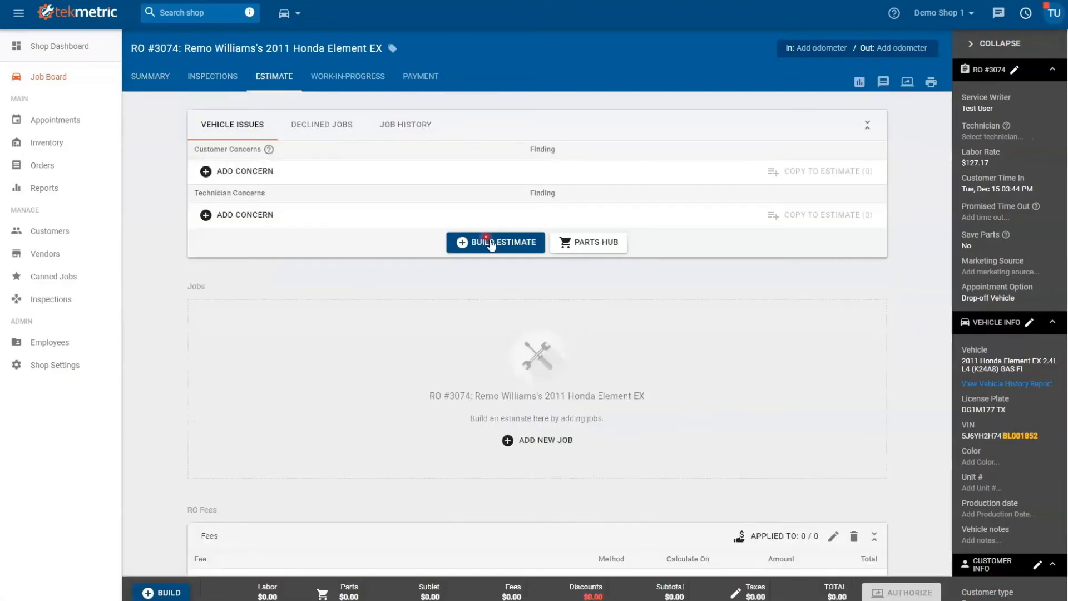
{"action": "left_click", "coordinate": [495, 242]}
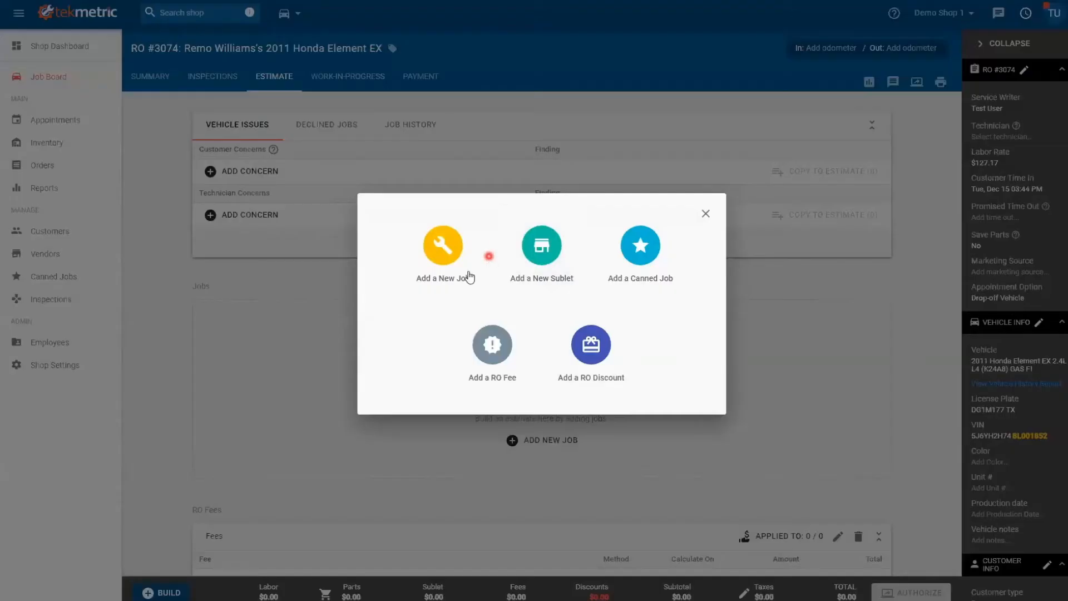
{"action": "left_click", "coordinate": [442, 245]}
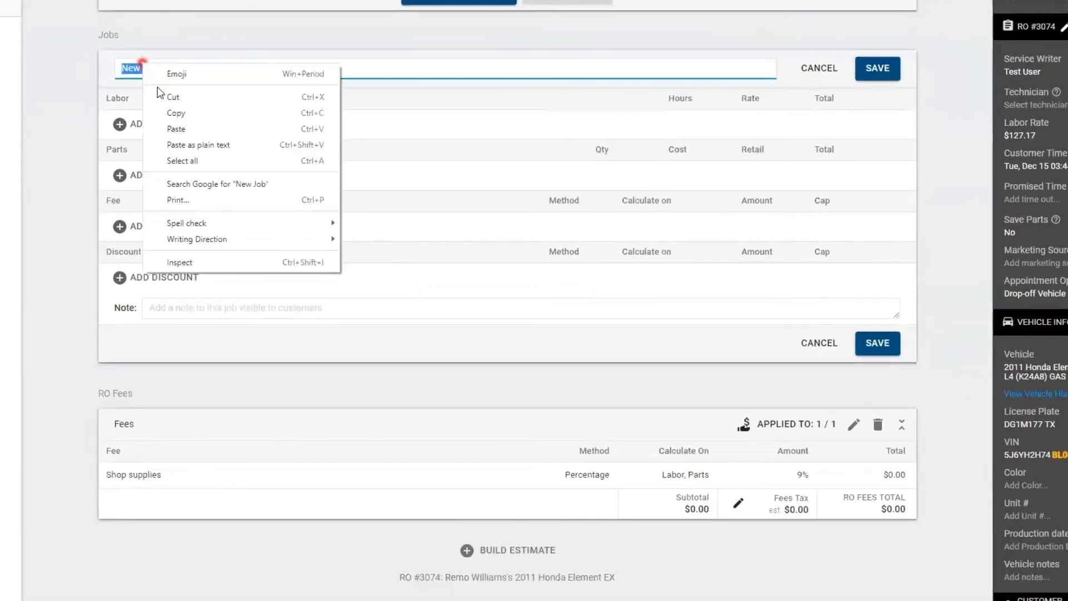
Add job 'Mount and Balance 1 Tire 3' with 0.25 labor hours, save, and star it
{"action": "type", "text": "Mount and Balance 1 Tire"}
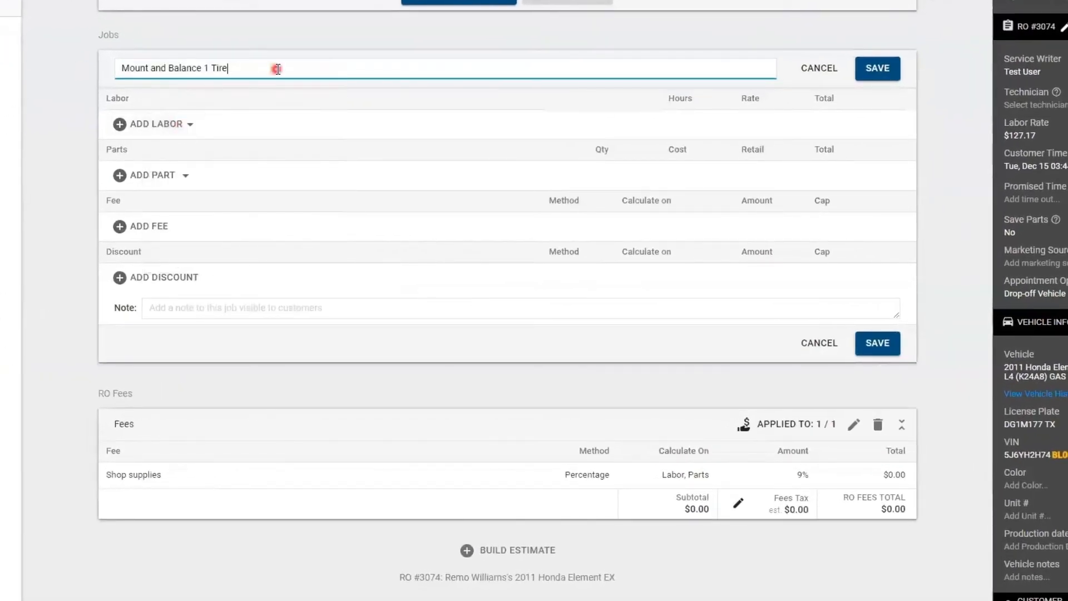
{"action": "left_click", "coordinate": [153, 124]}
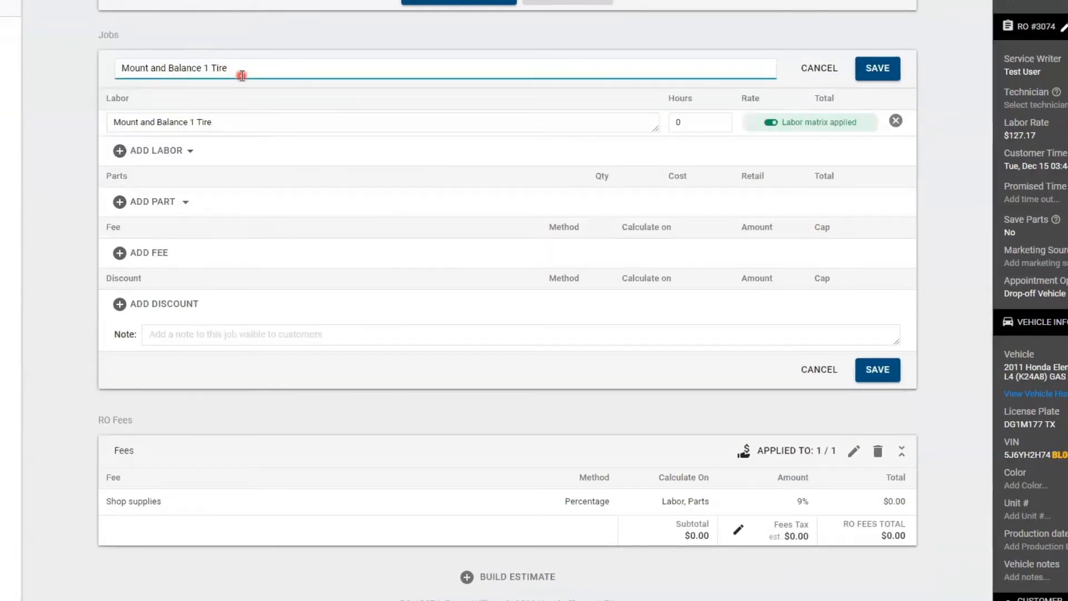
{"action": "type", "text": "3"}
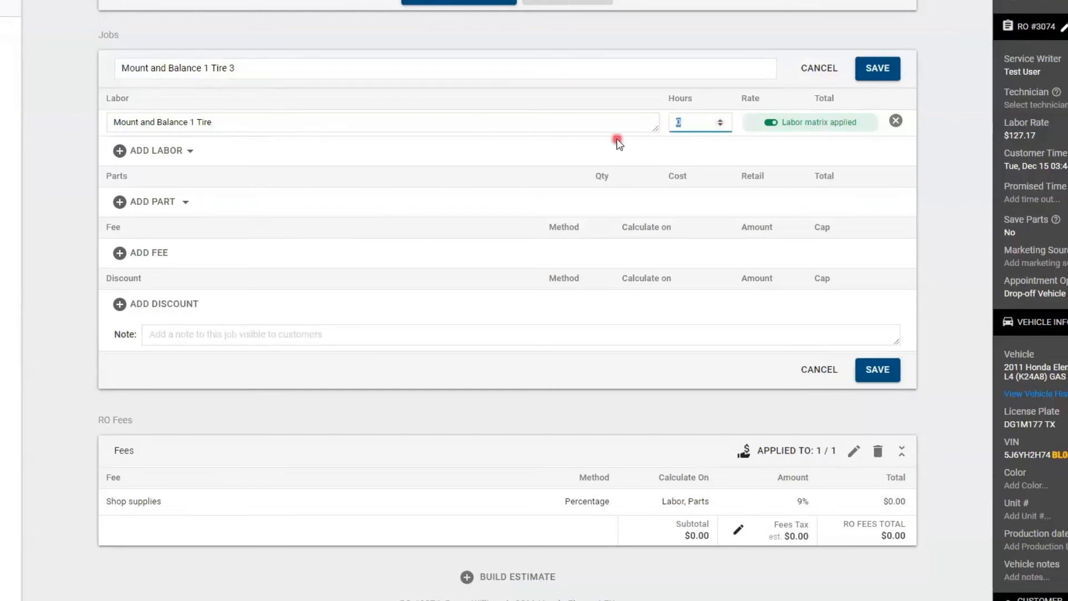
{"action": "type", "text": ".25"}
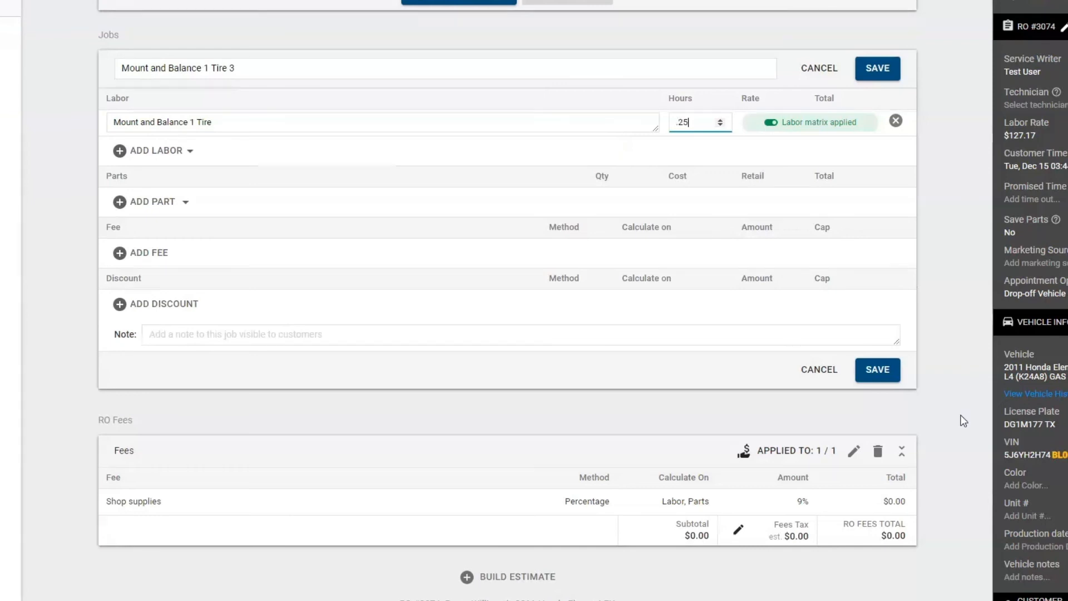
{"action": "left_click", "coordinate": [877, 67]}
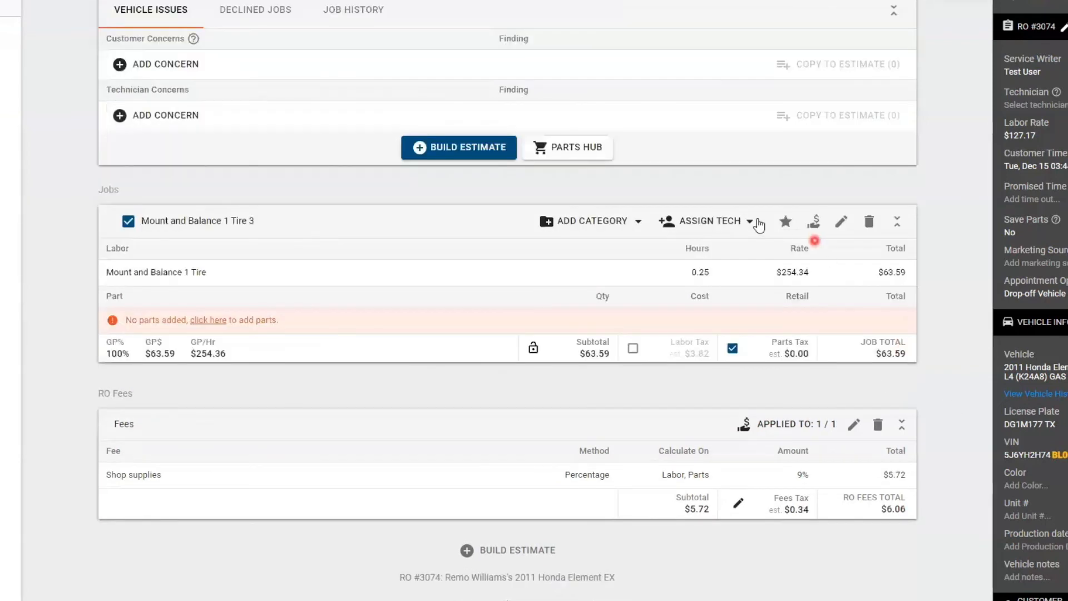
{"action": "left_click", "coordinate": [785, 221]}
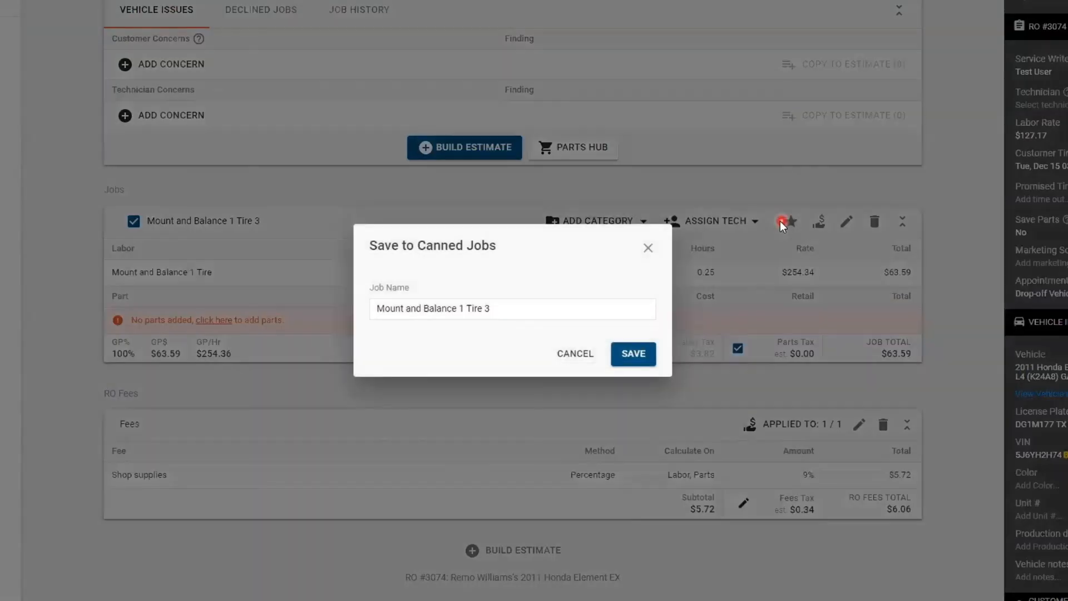